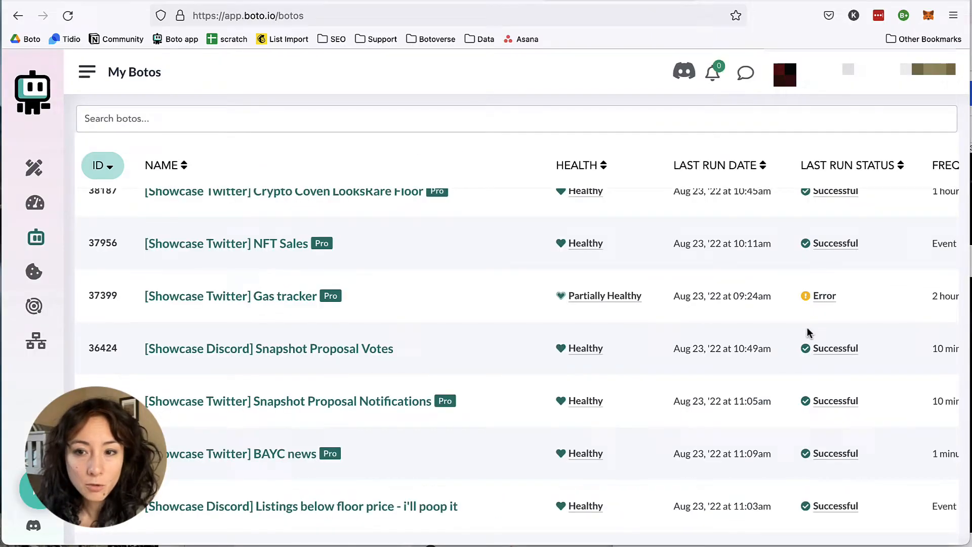
Step: Reach Settings and privacy for the Boto.io Showcase account via the More menu
click(824, 295)
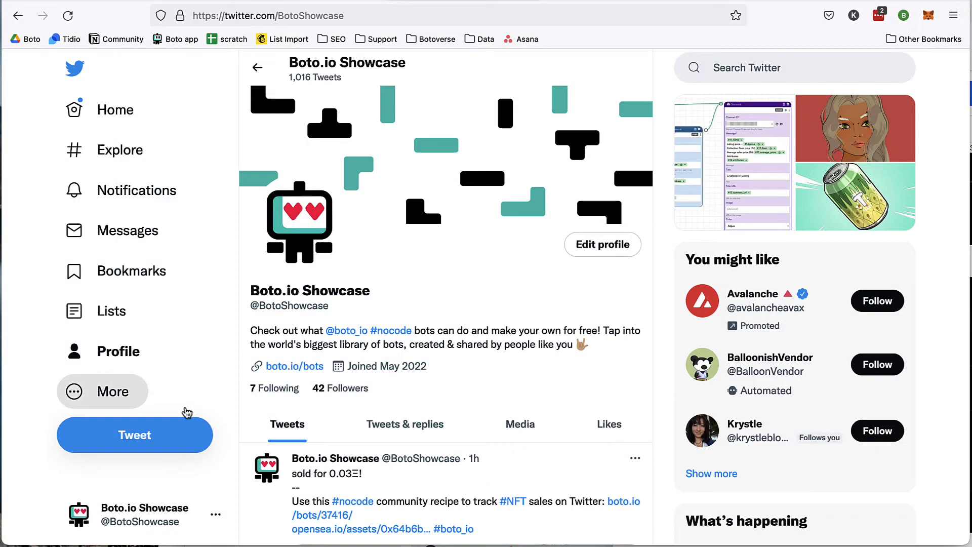
click(102, 391)
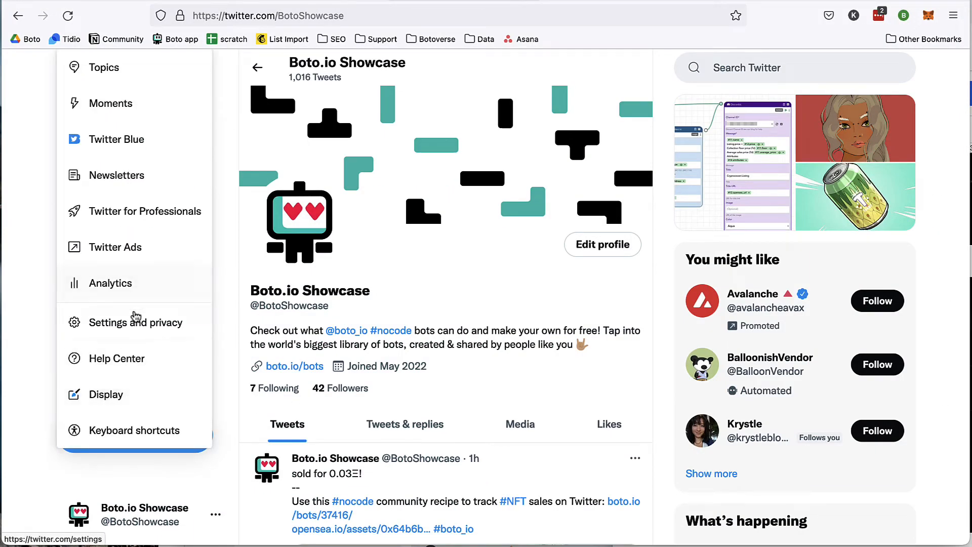
click(134, 322)
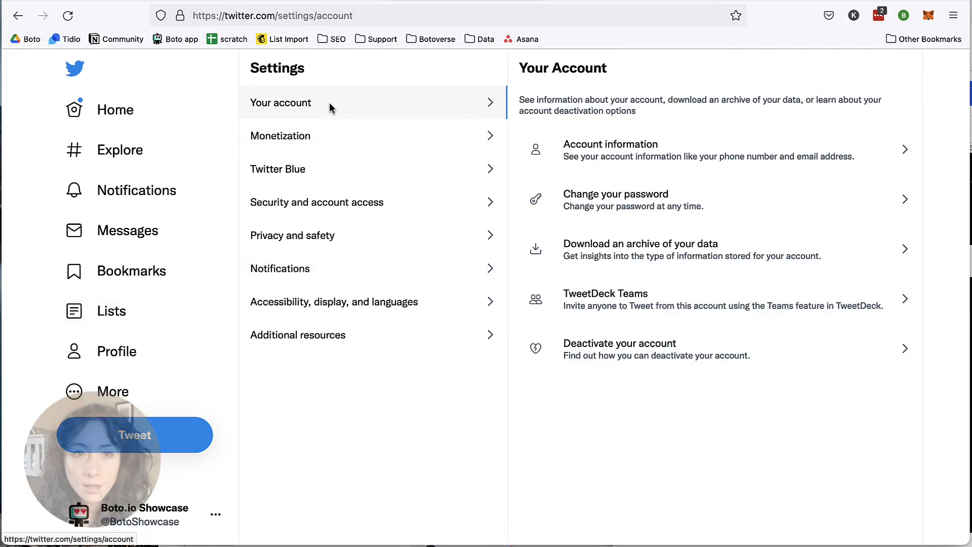
mouse_move(619, 149)
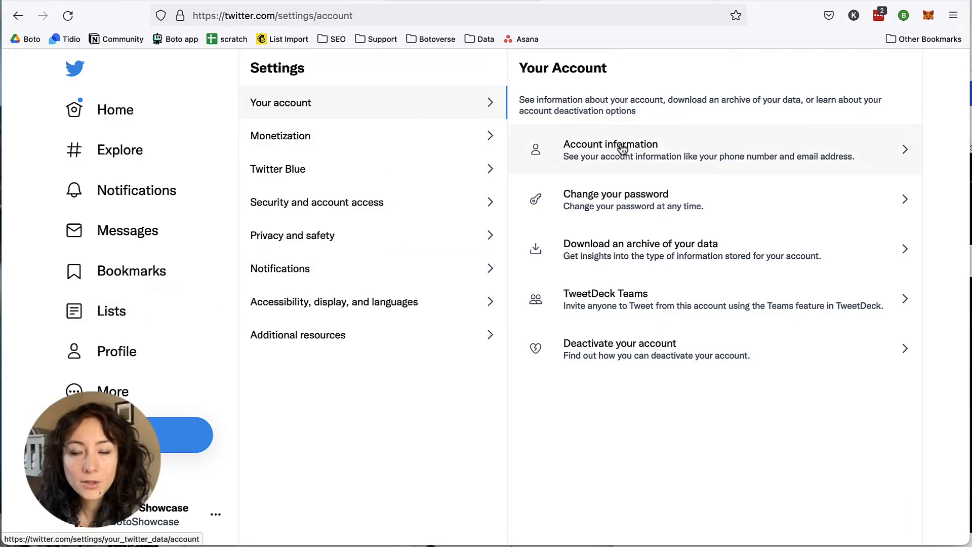
Step: View Account information and scroll down to the Automation option
click(611, 143)
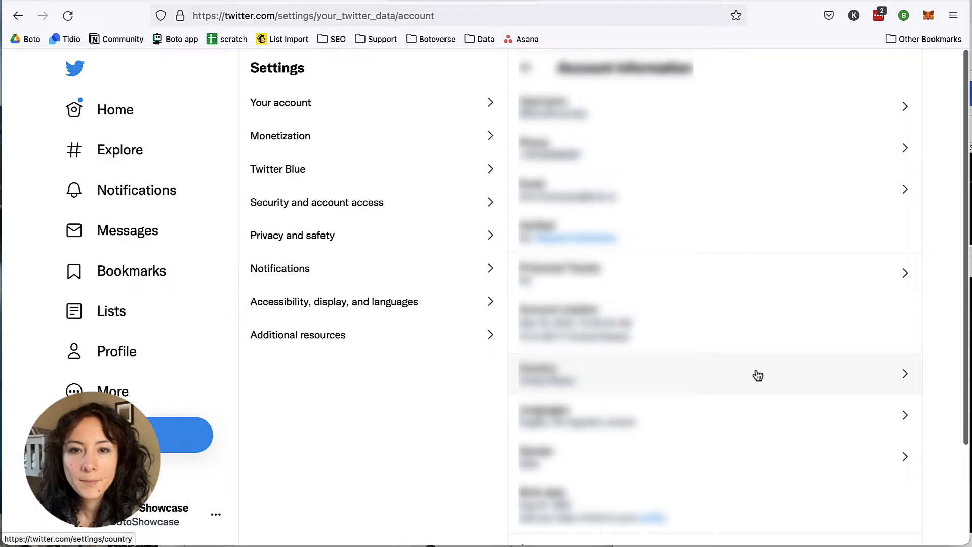
scroll(down, 3)
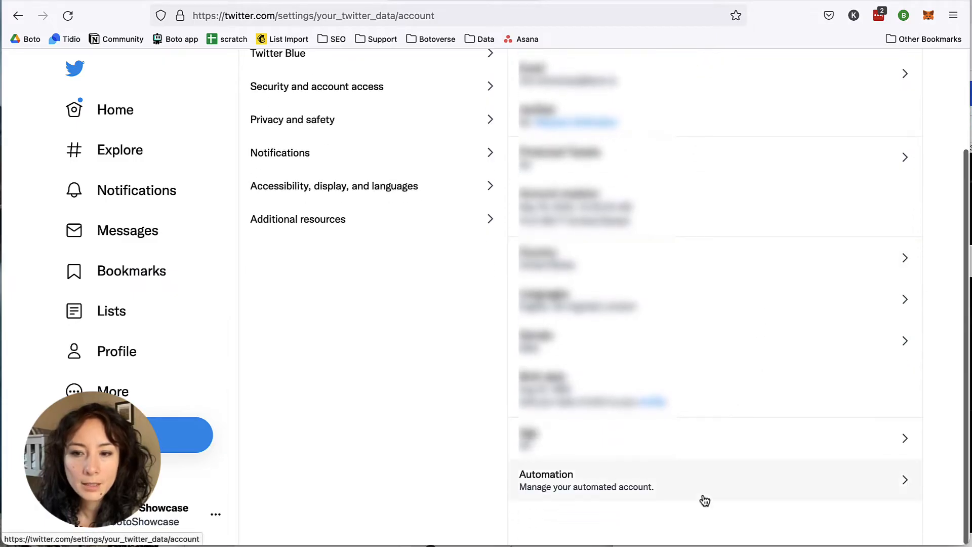
mouse_move(707, 492)
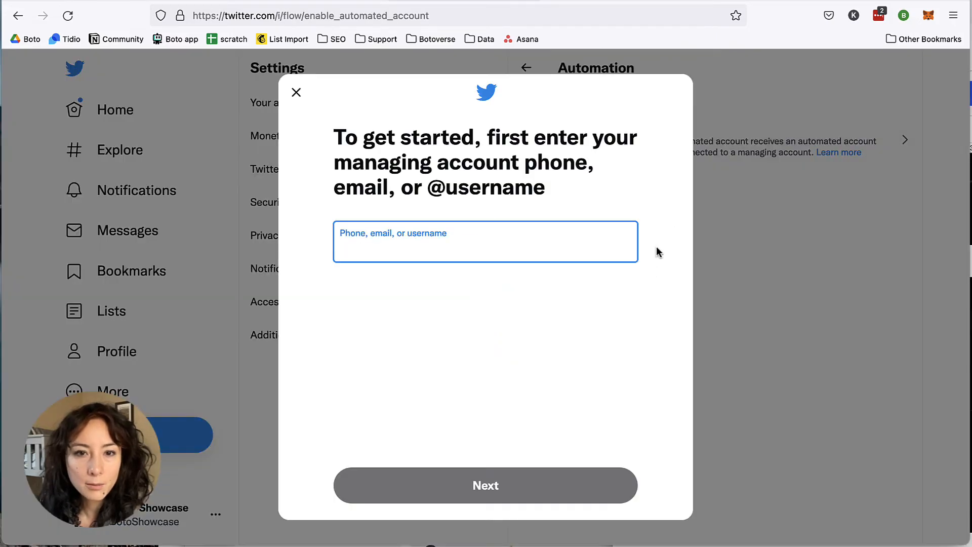
Step: Connect the managing account and reload the profile to show the Automated label
click(485, 485)
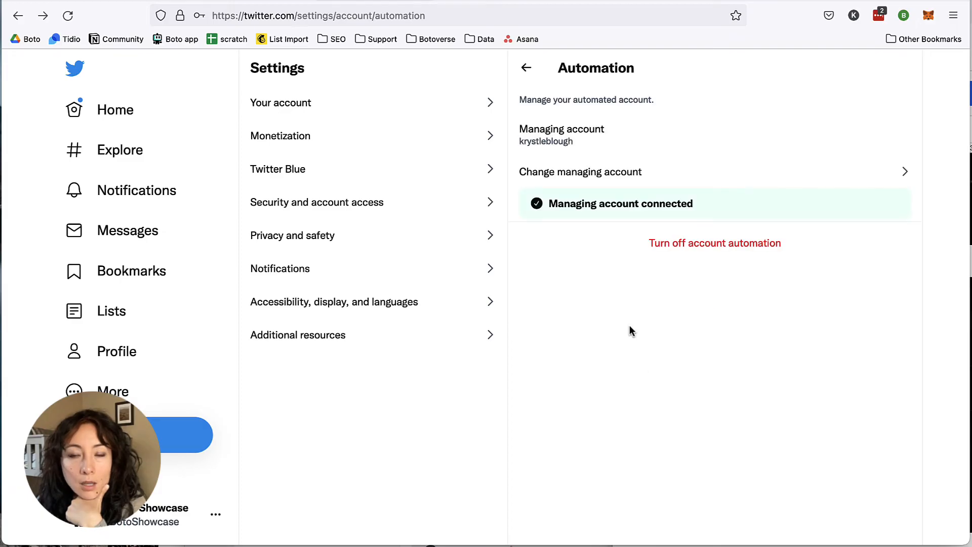
mouse_move(122, 376)
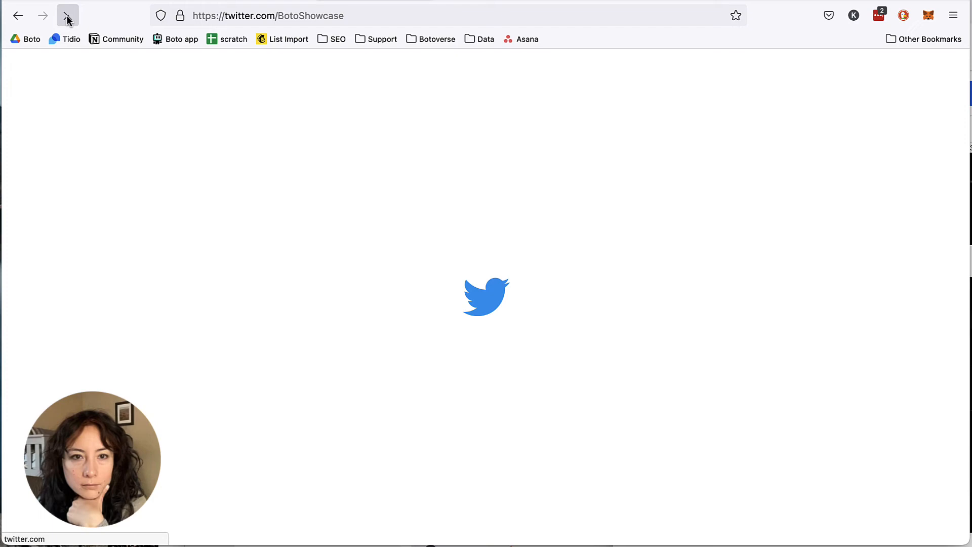
click(68, 15)
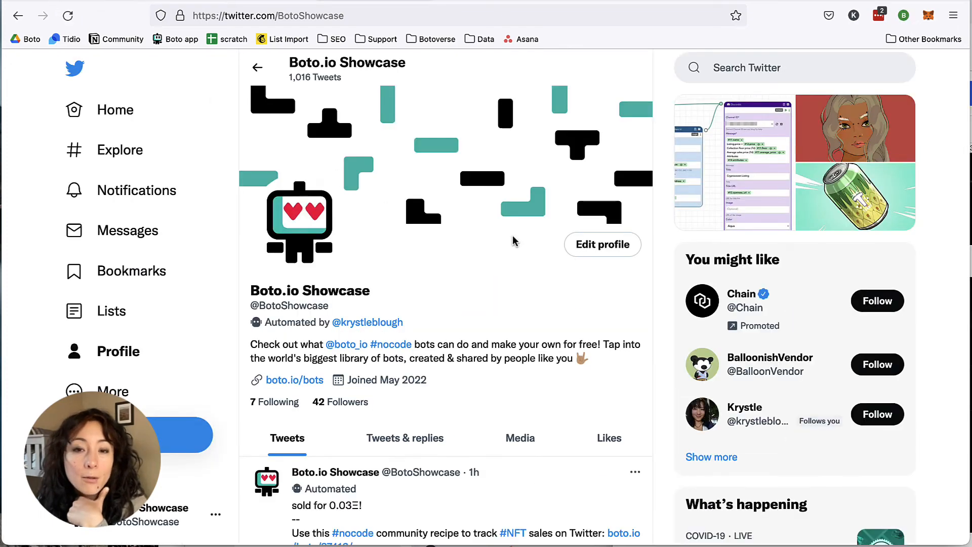